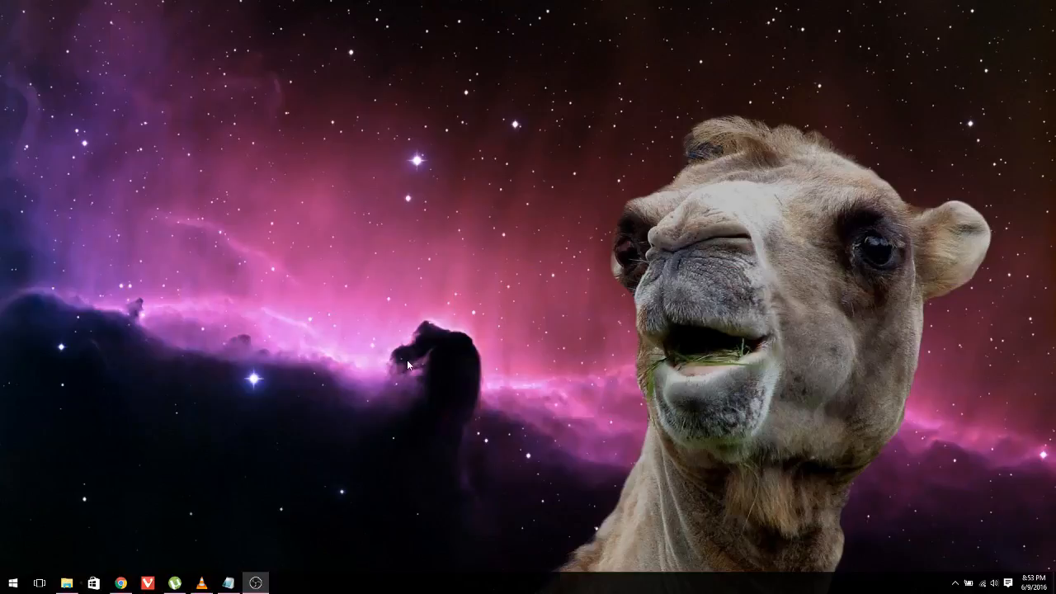
mouse_move(346, 432)
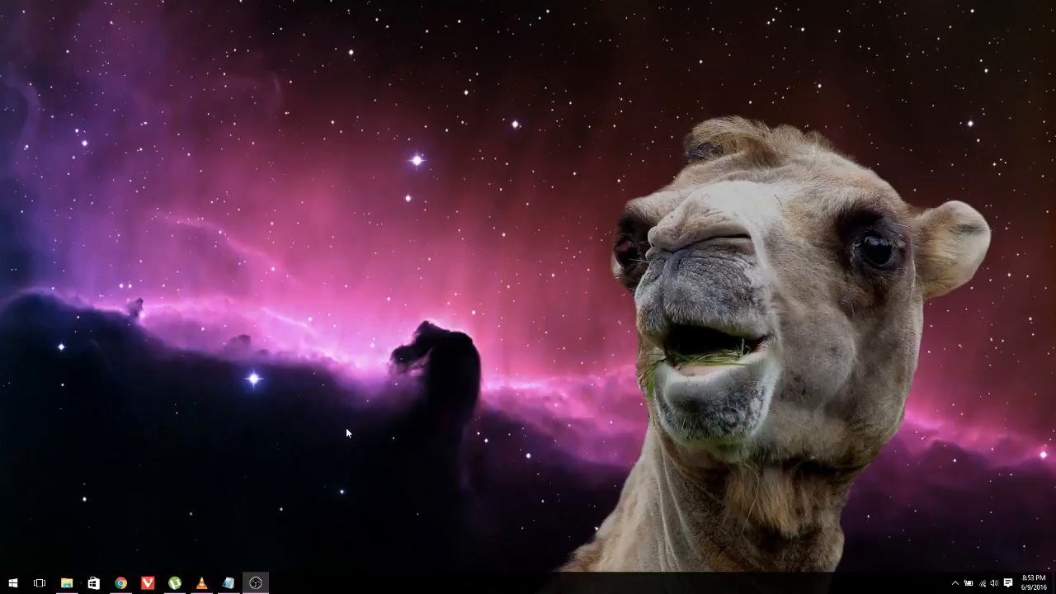
mouse_move(198, 426)
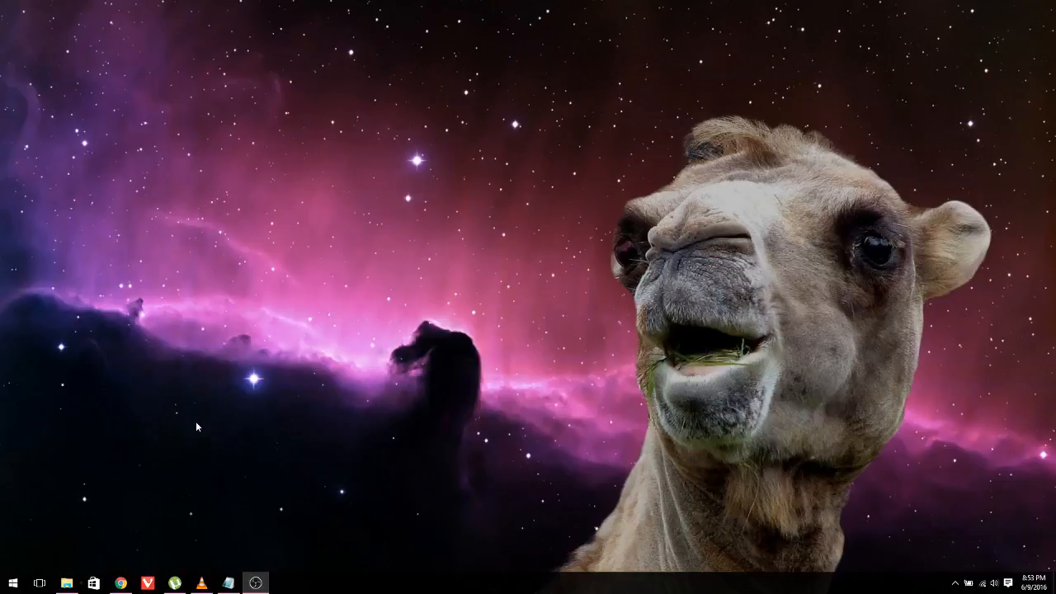
mouse_move(386, 422)
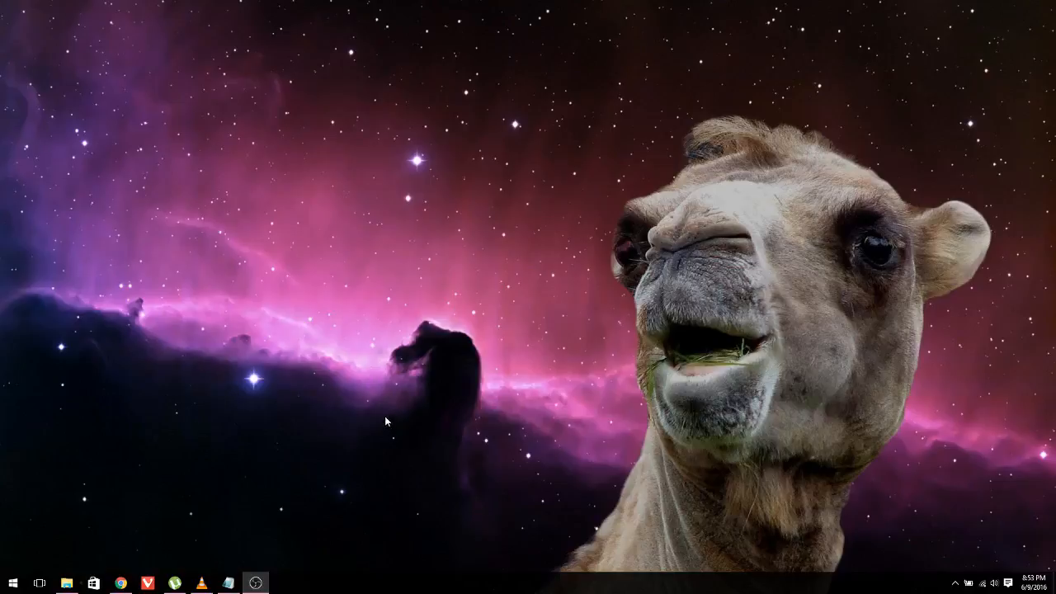
mouse_move(380, 402)
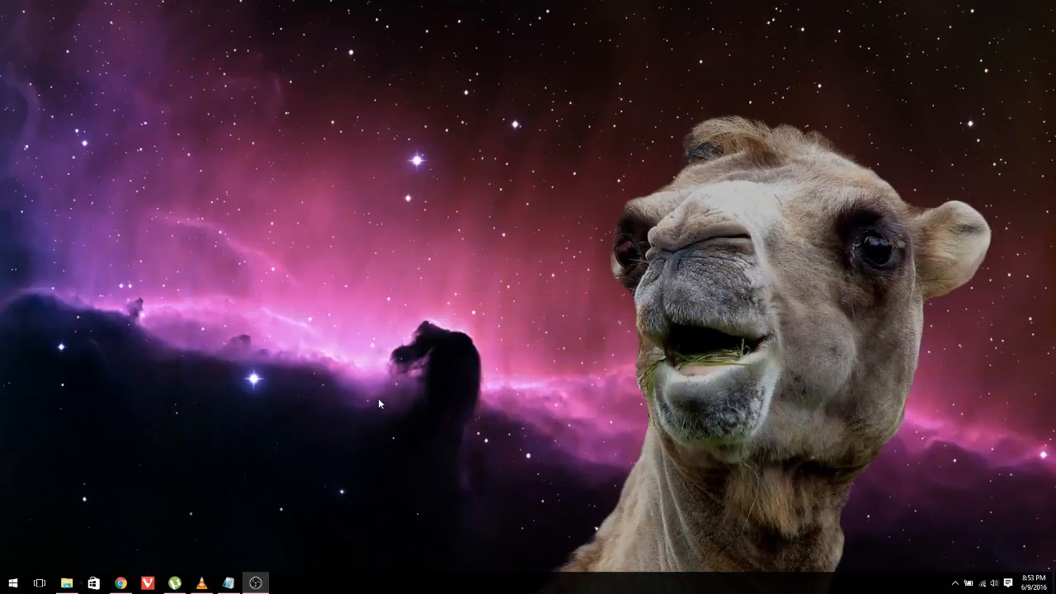
mouse_move(273, 350)
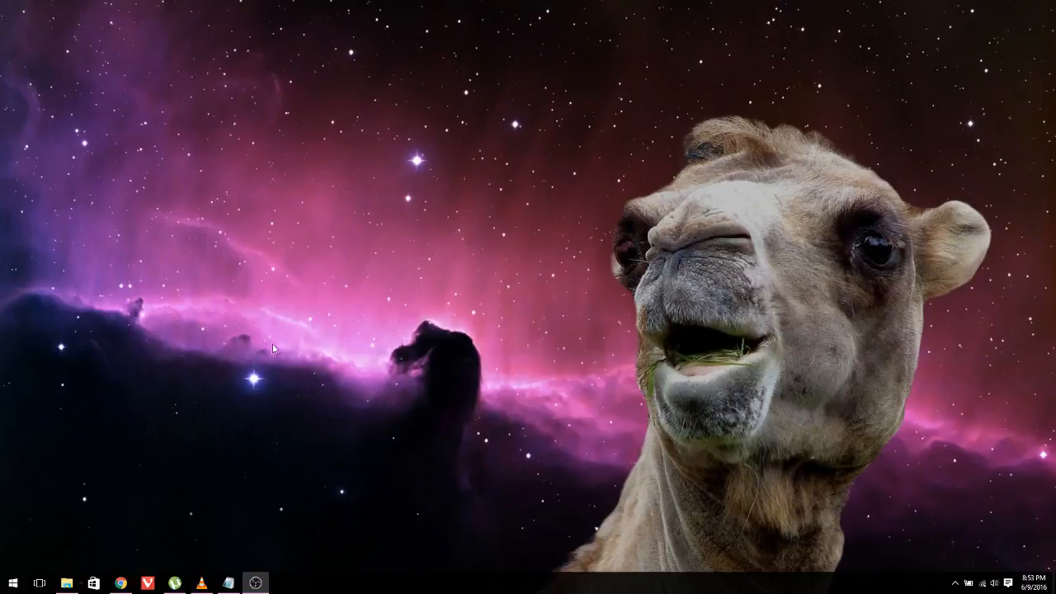
mouse_move(179, 251)
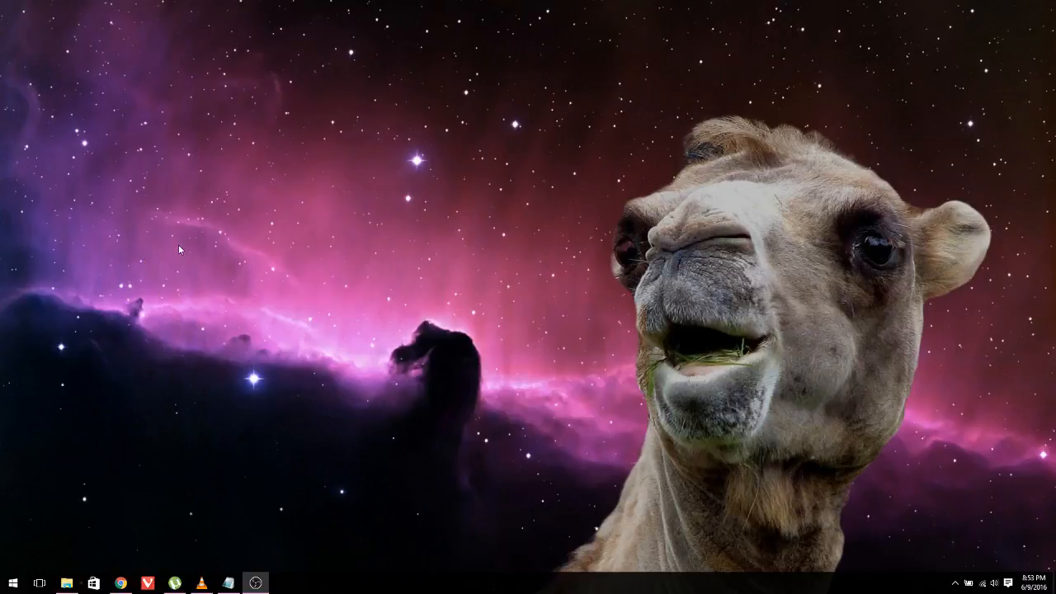
mouse_move(211, 310)
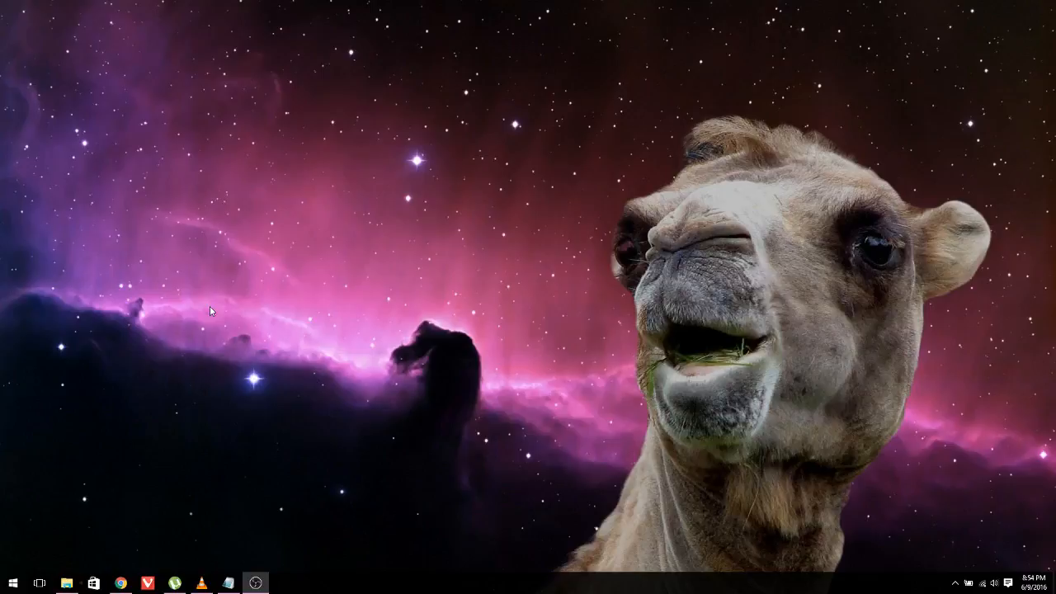
mouse_move(139, 388)
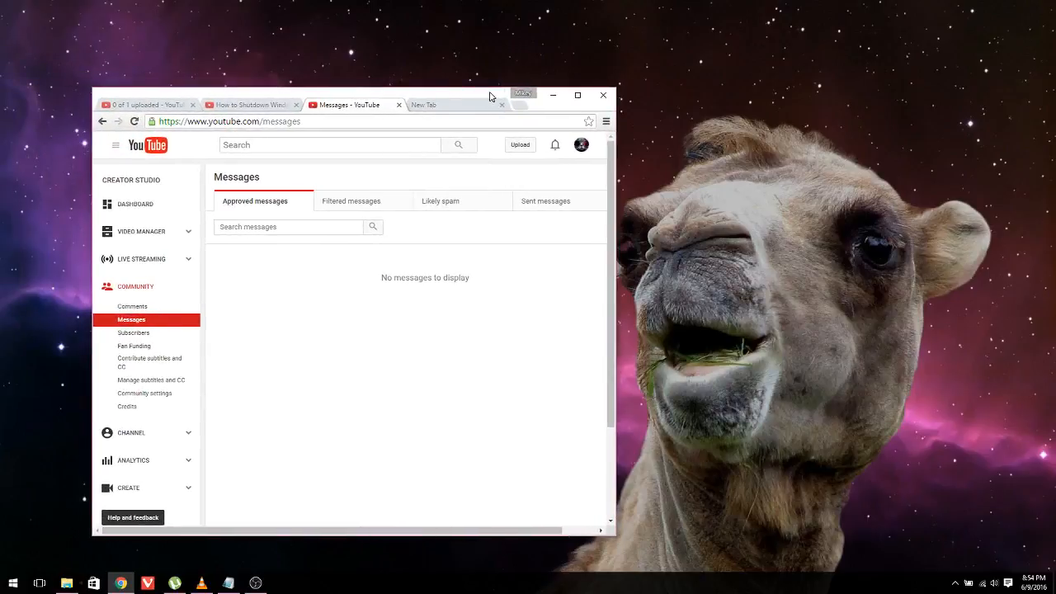
- Reposition the Chrome window showing the Creator Studio Community Messages page
drag(491, 94, 529, 106)
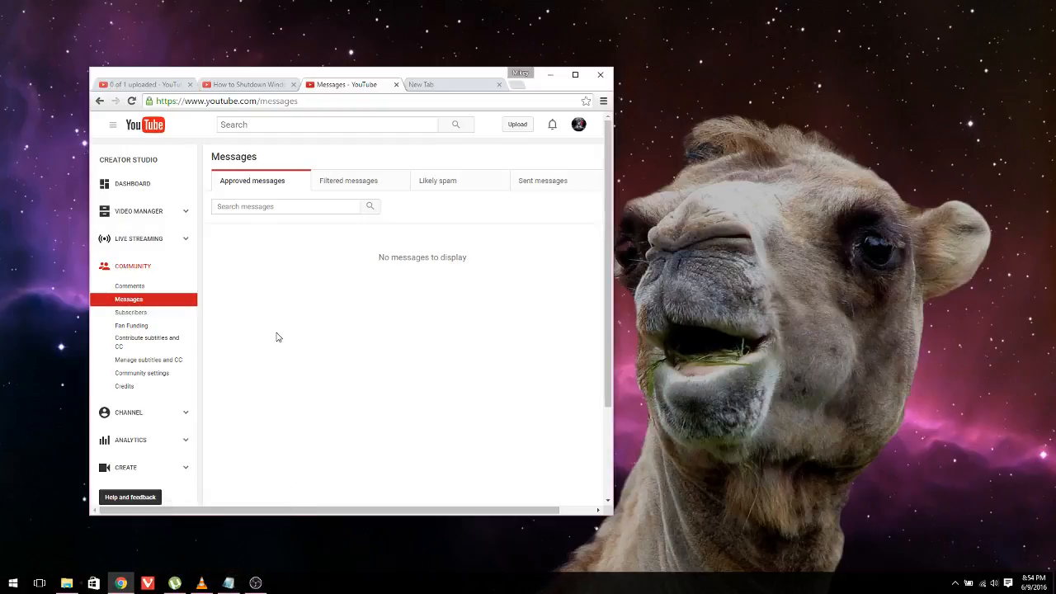
mouse_move(277, 332)
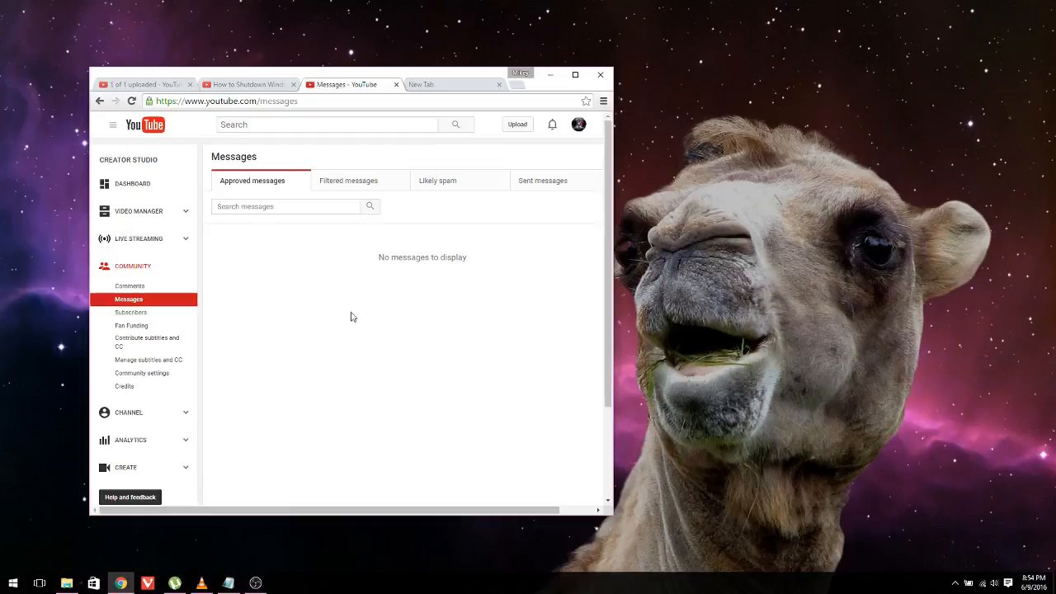
mouse_move(350, 370)
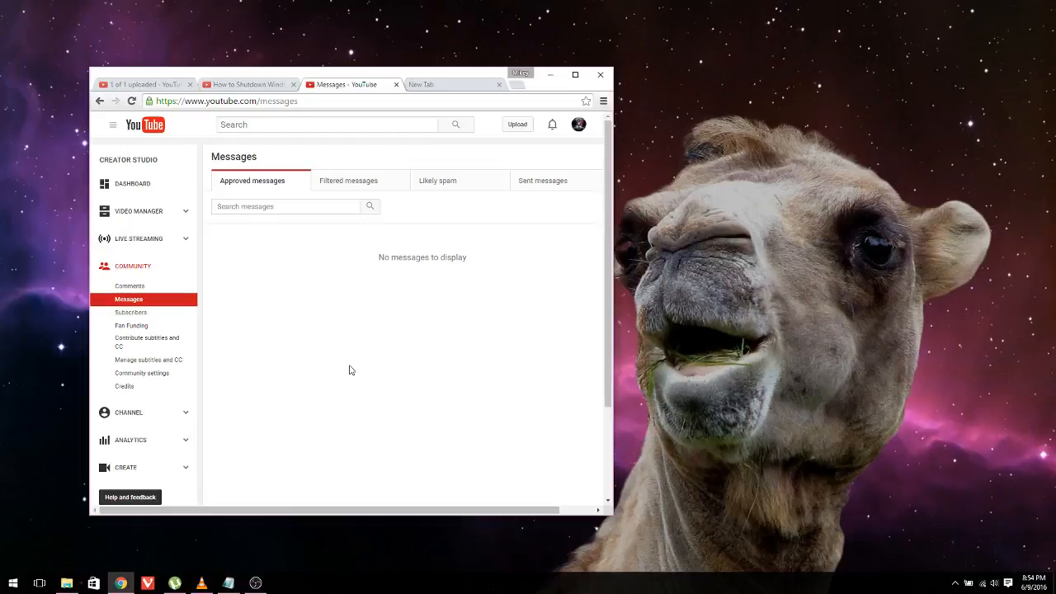
mouse_move(347, 373)
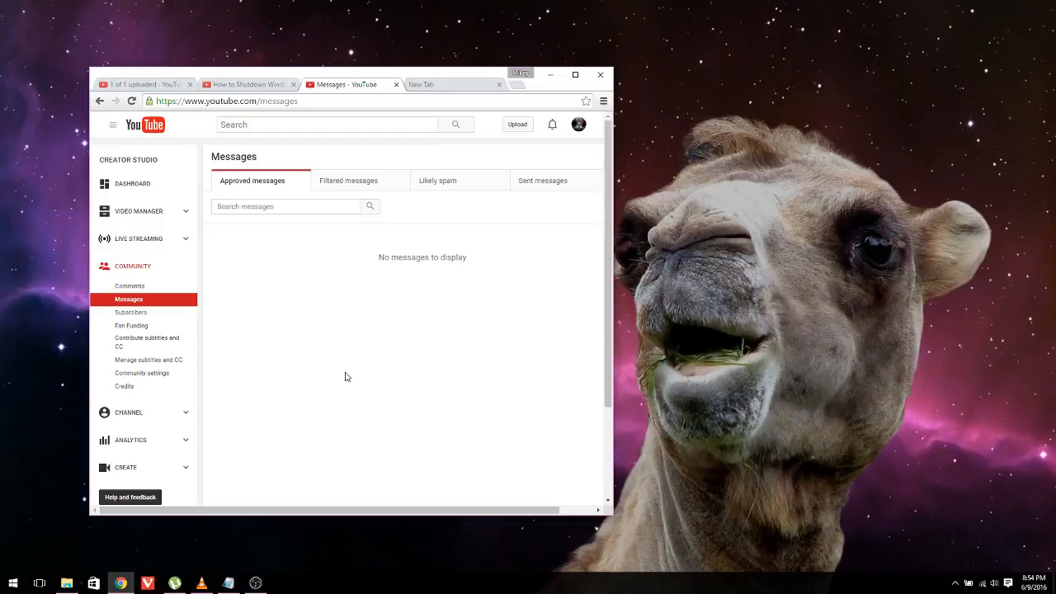
mouse_move(314, 403)
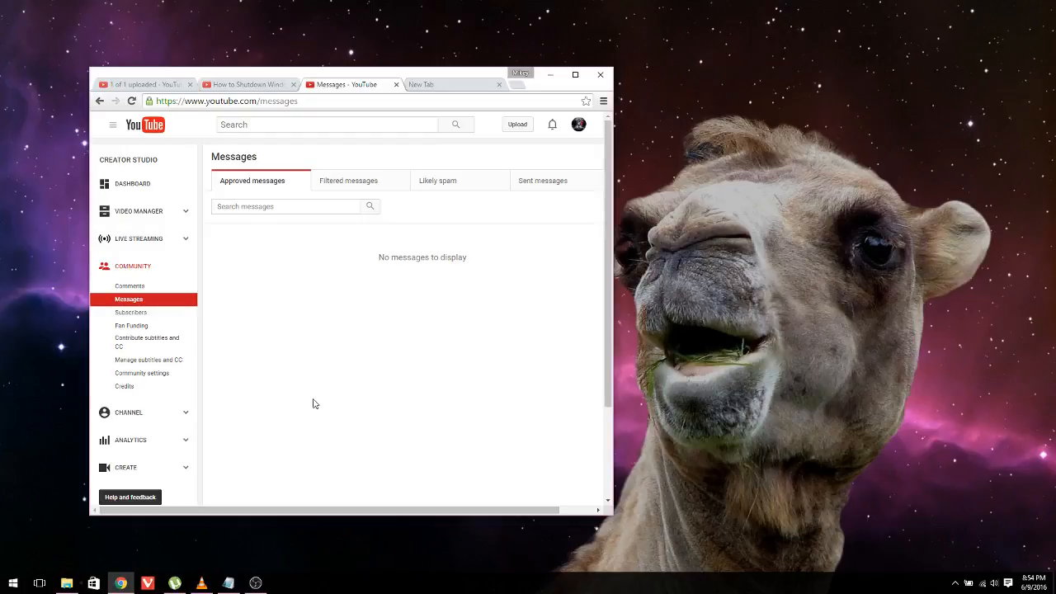
mouse_move(267, 501)
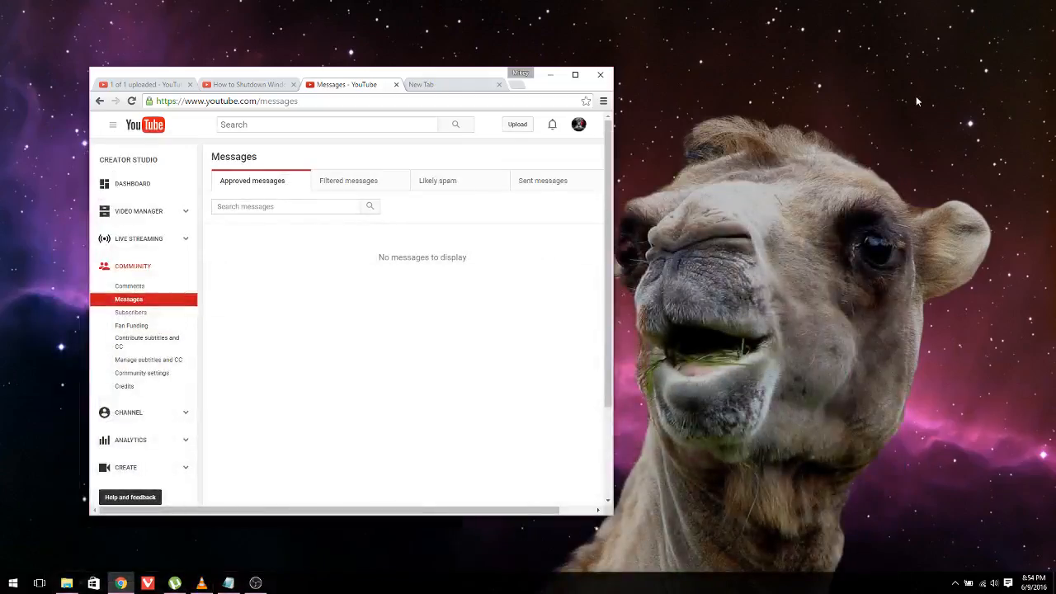
mouse_move(822, 178)
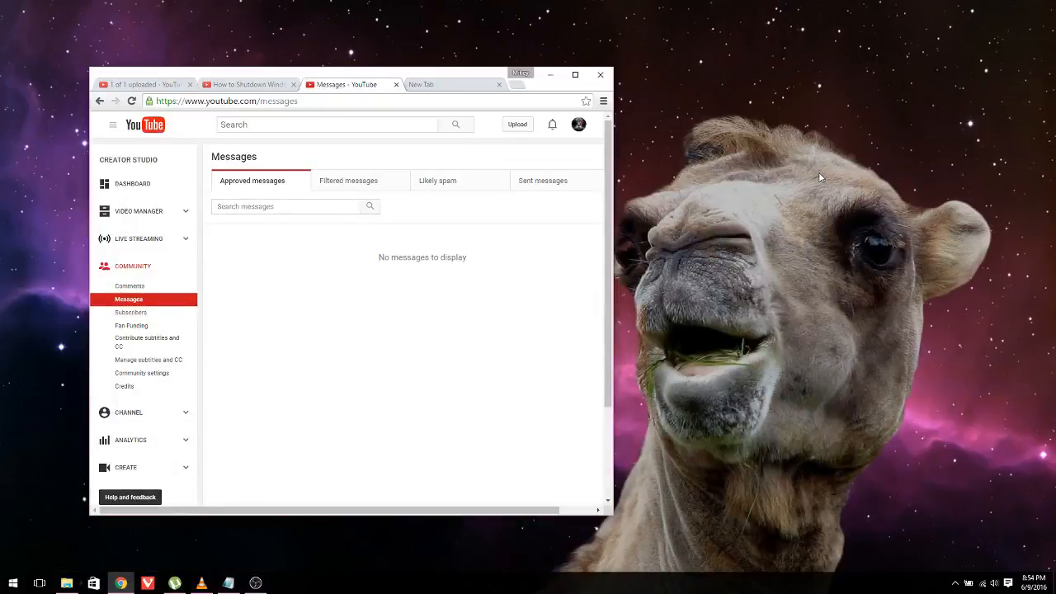
mouse_move(849, 208)
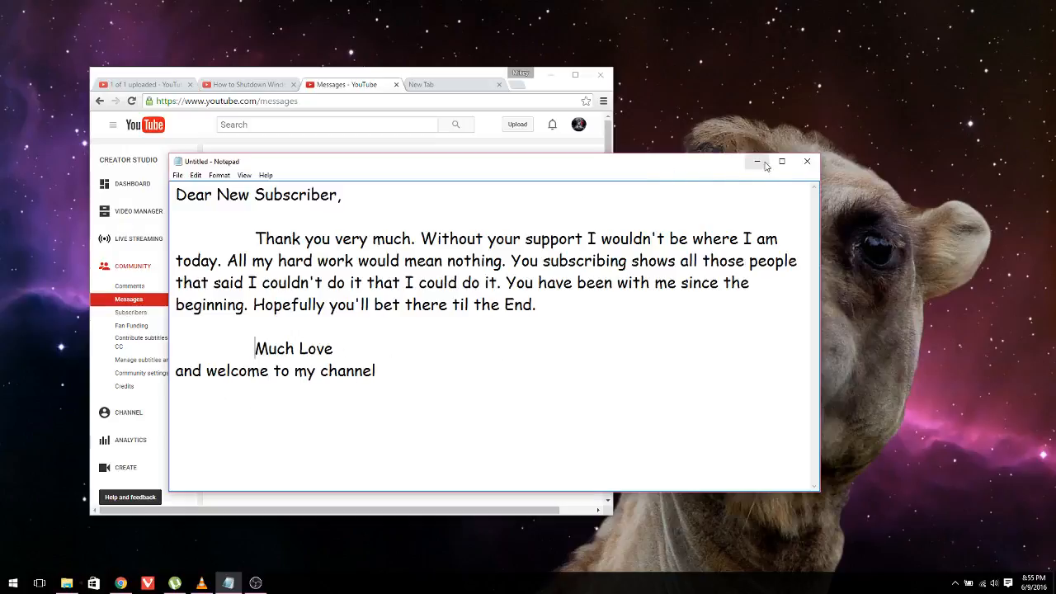
mouse_move(756, 161)
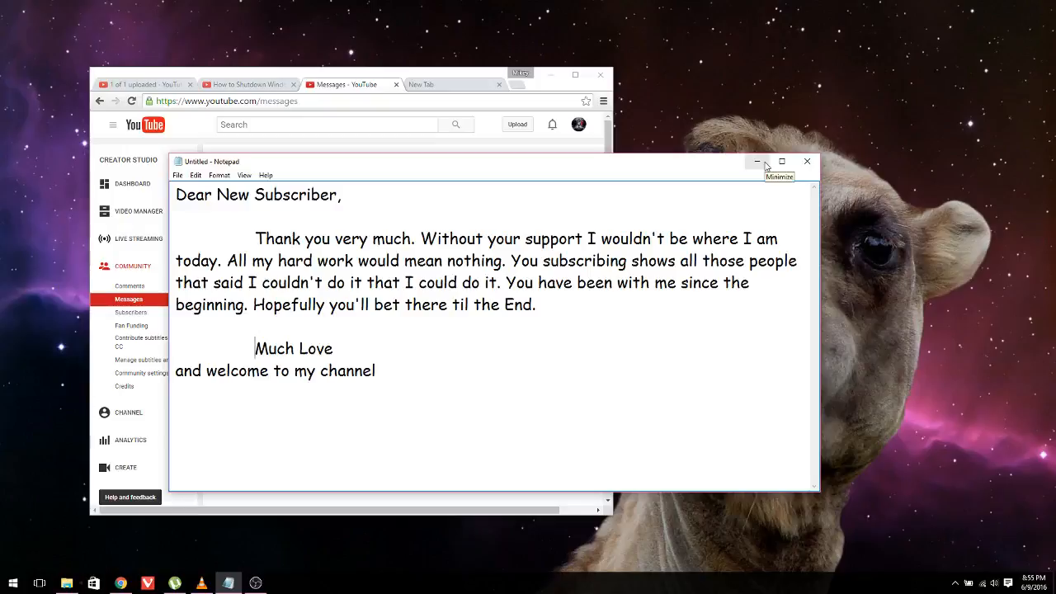
- Hide the Notepad letter and show the Community Subscribers page in Creator Studio
click(756, 162)
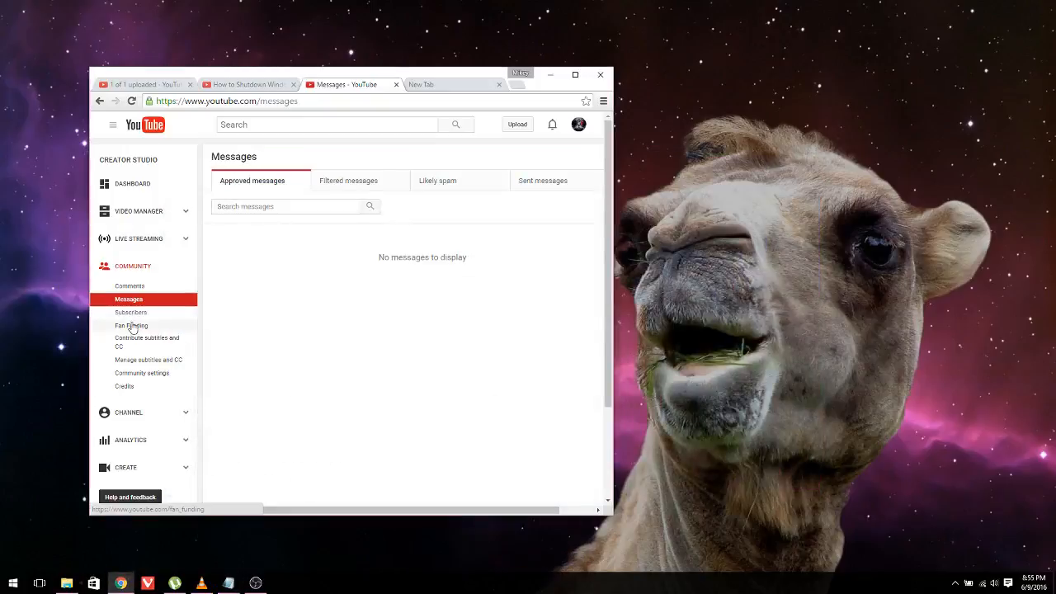
mouse_move(165, 333)
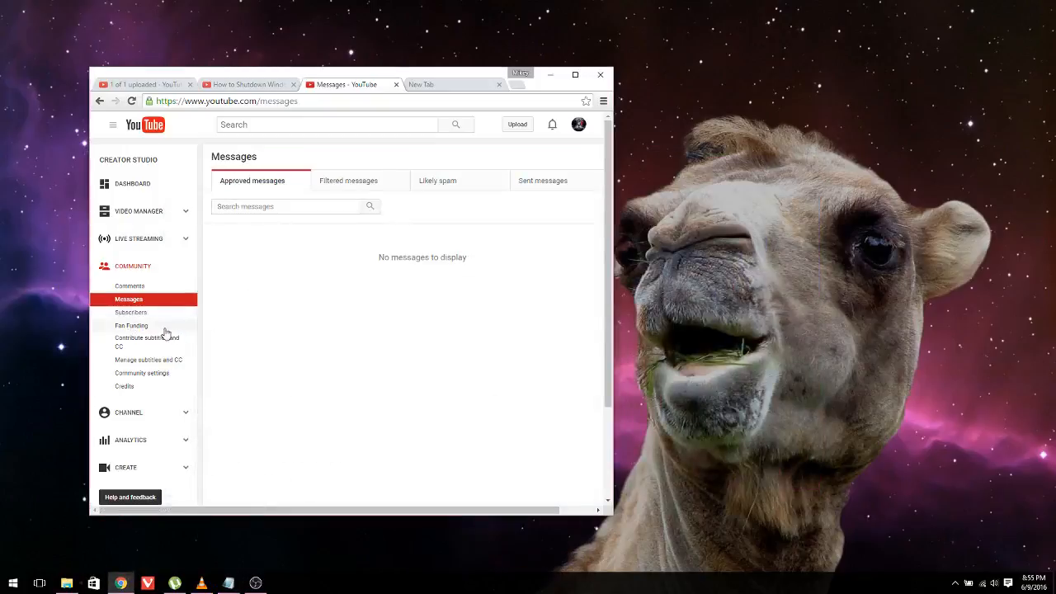
mouse_move(130, 317)
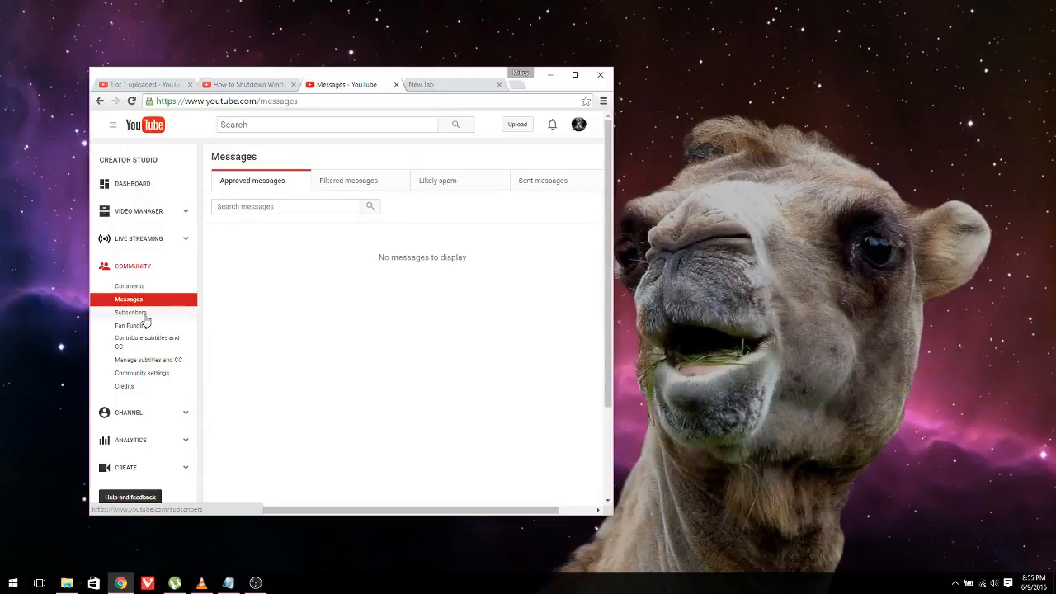
click(130, 312)
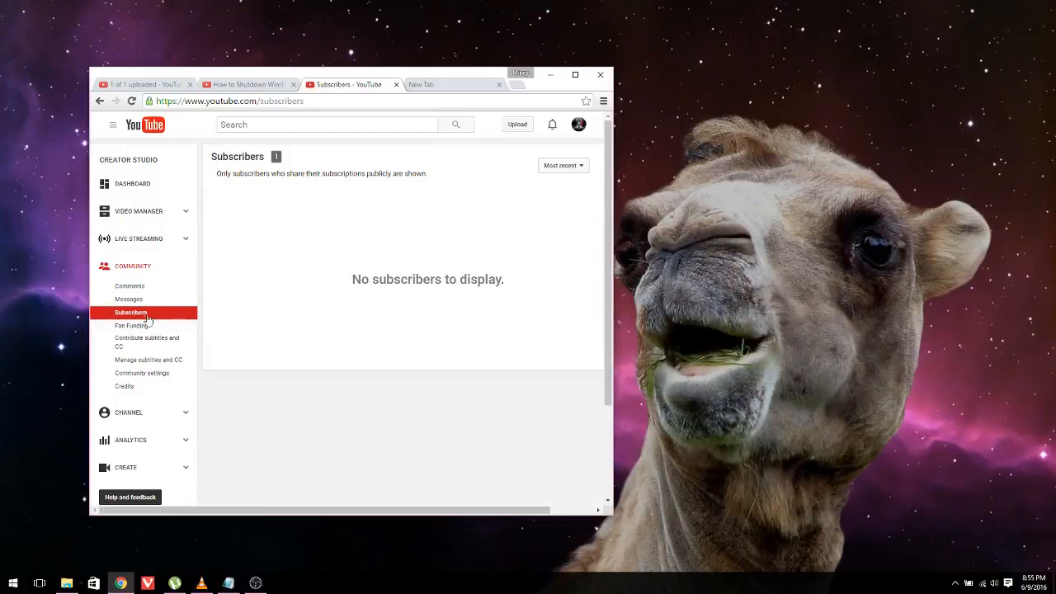
mouse_move(330, 227)
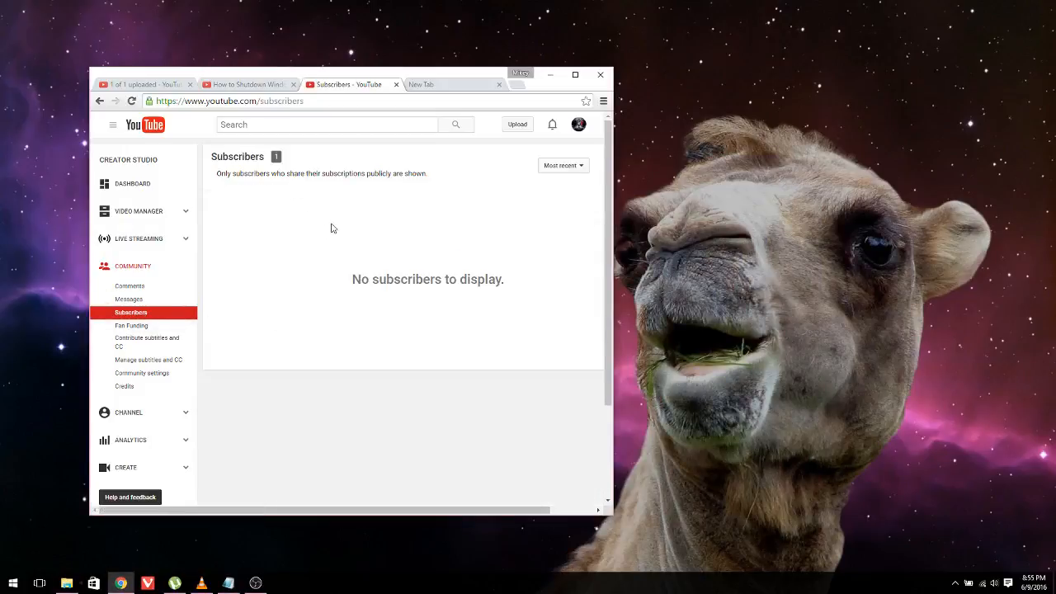